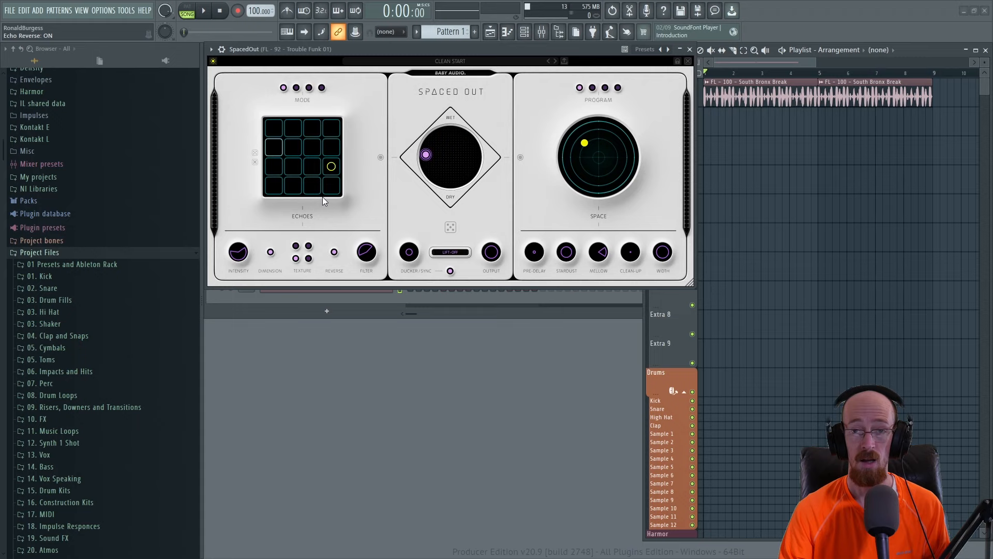
mouse_move(618, 176)
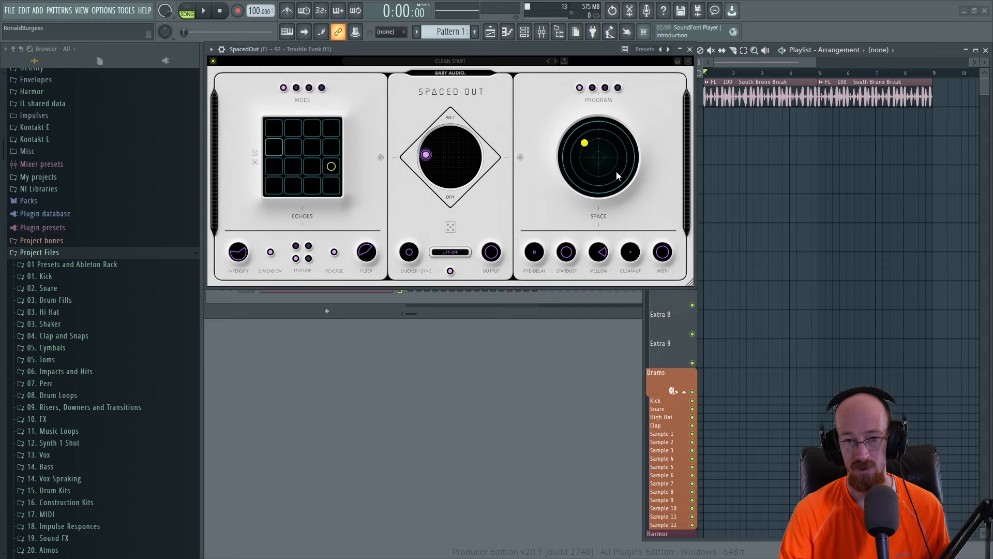
Create an automation clip for Spaced Out's Echo Step 12 via Tools > Last tweaked
click(203, 11)
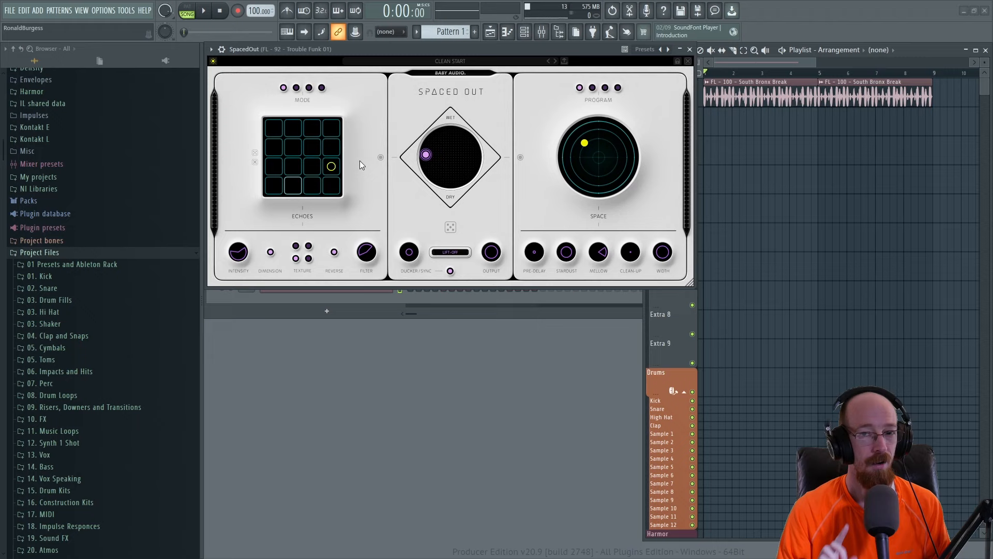
mouse_move(335, 185)
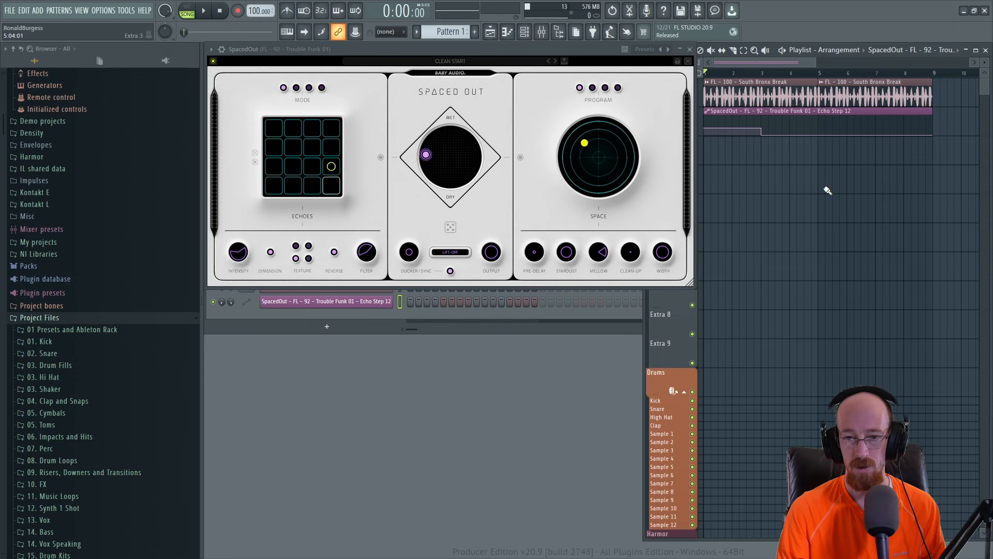
Switch on echo step 1 and create its automation clip from Last tweaked
click(204, 10)
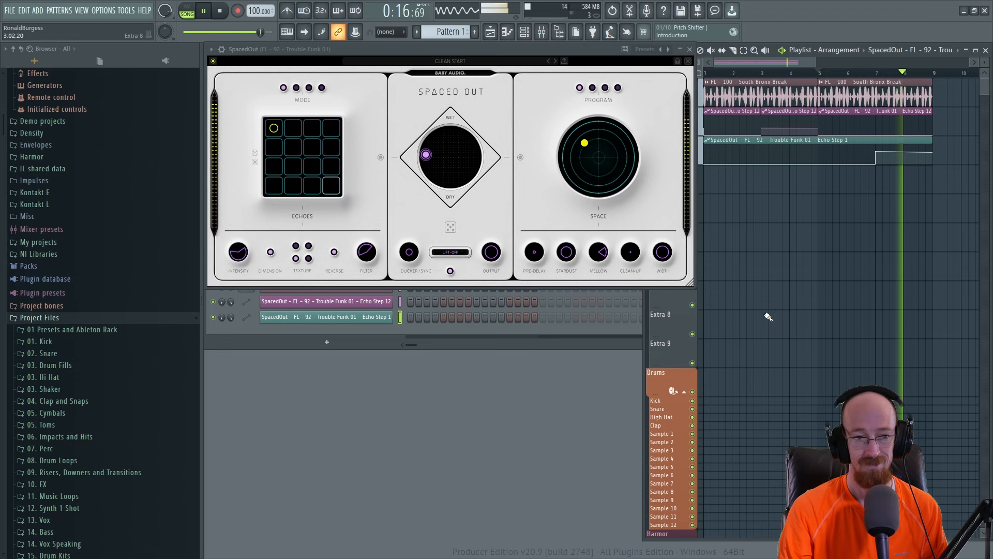
Toggle Echo Reverse and create its automation clip switching on late in the loop
click(211, 48)
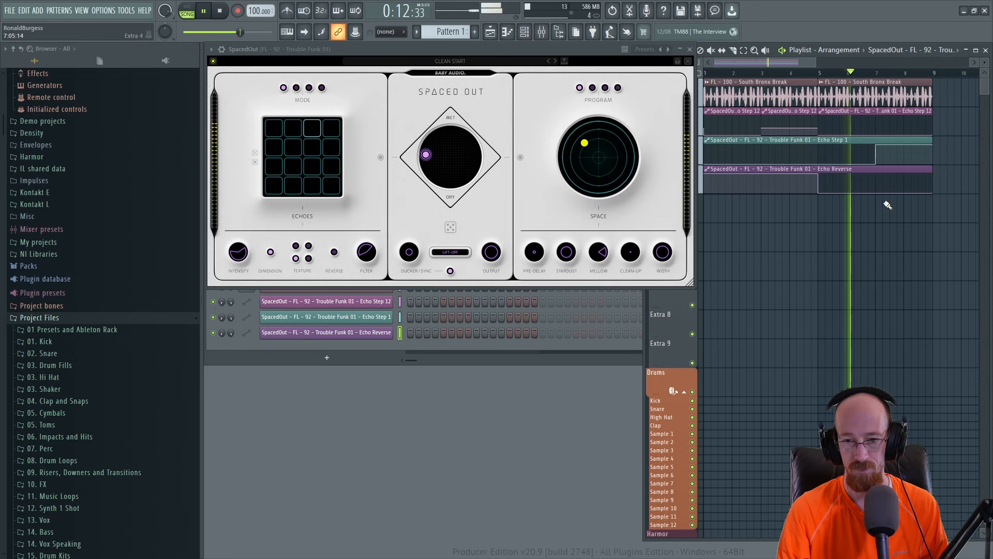
click(273, 128)
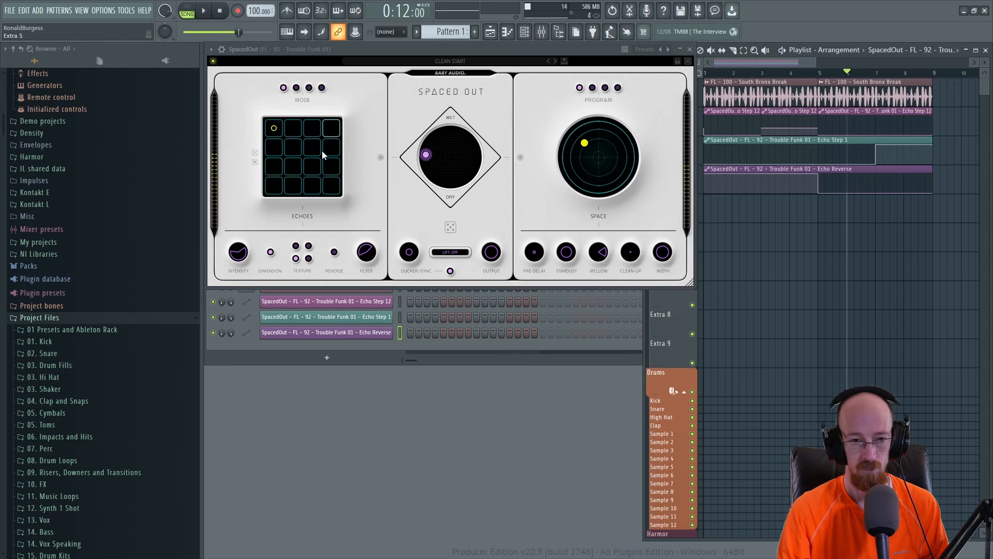
Switch on echo step 8, create its automation clip with a short pulse near bar 7
click(331, 145)
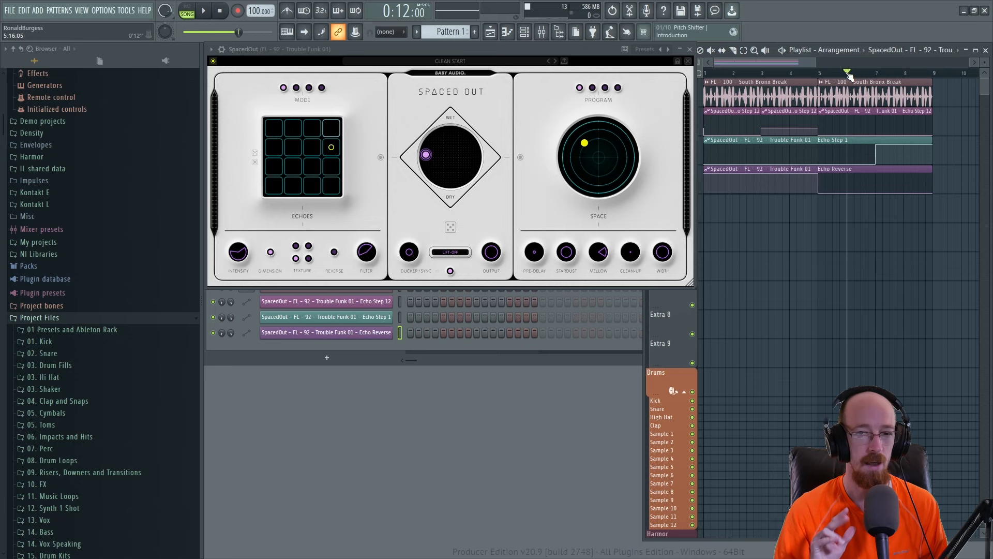
click(204, 10)
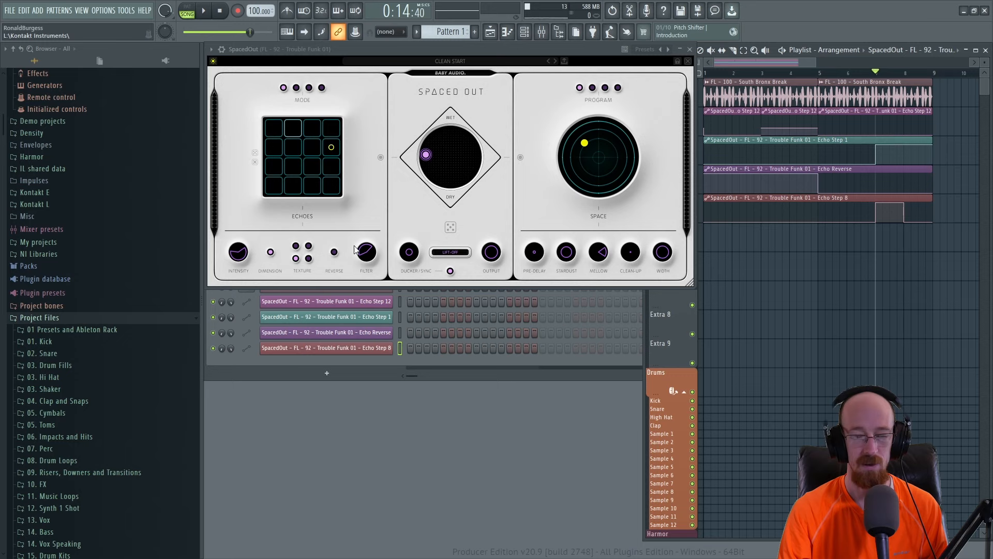
mouse_move(576, 161)
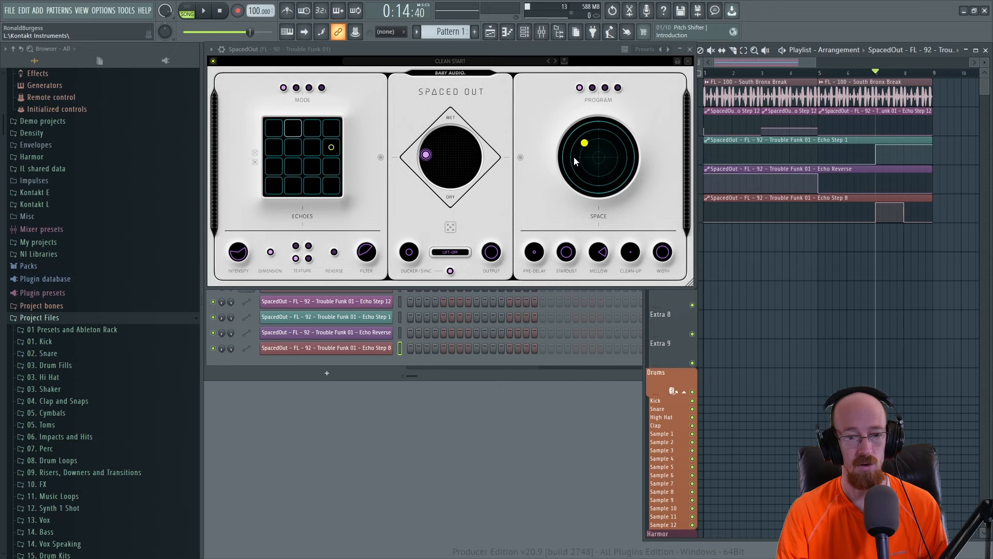
click(604, 87)
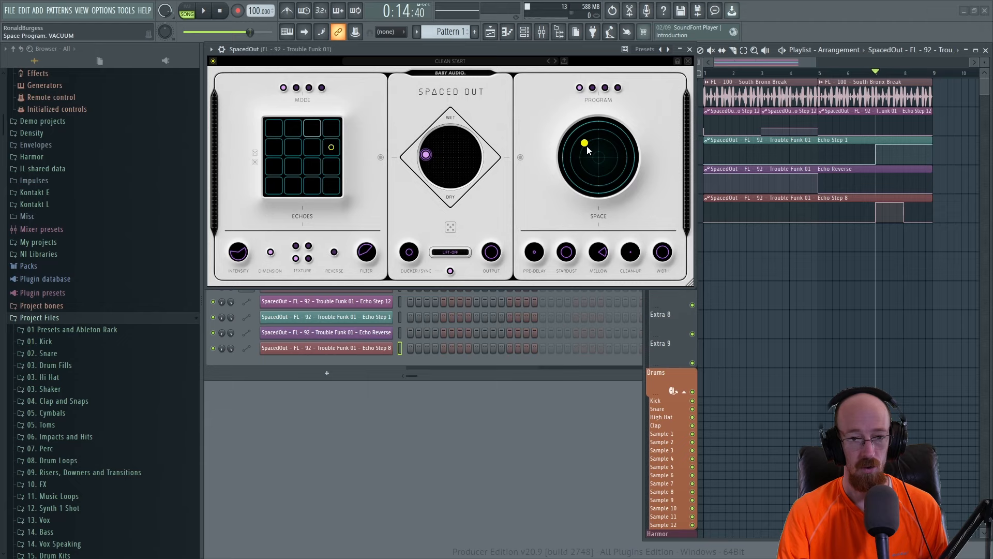
Drag the Space pad dot for longer space length and cosmic modulation on the Vacuum program
drag(583, 143, 571, 132)
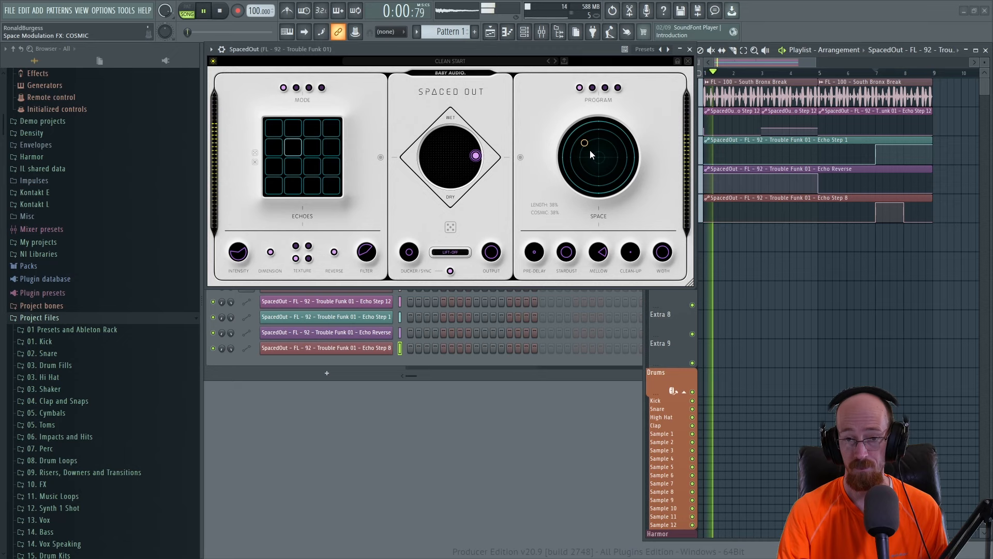
click(202, 11)
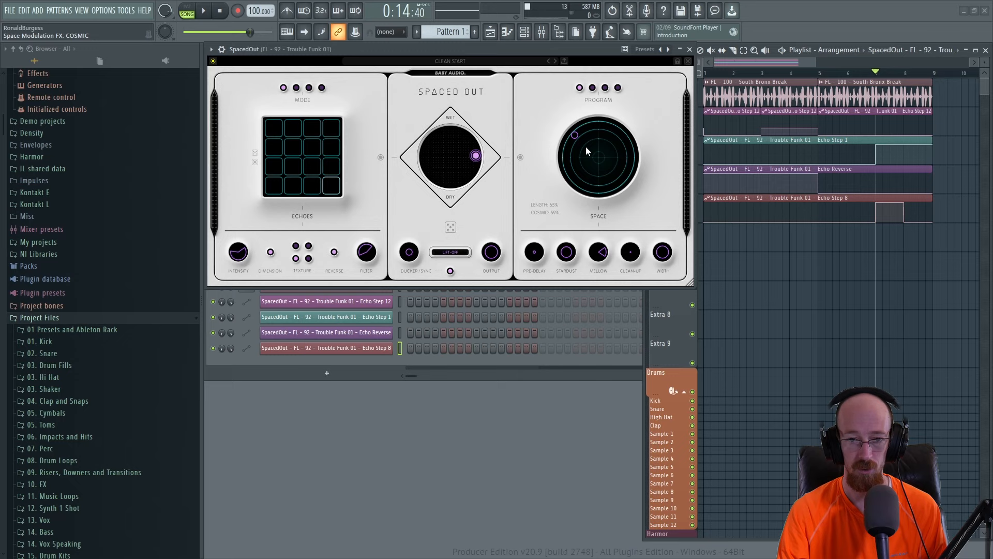
drag(574, 134, 627, 182)
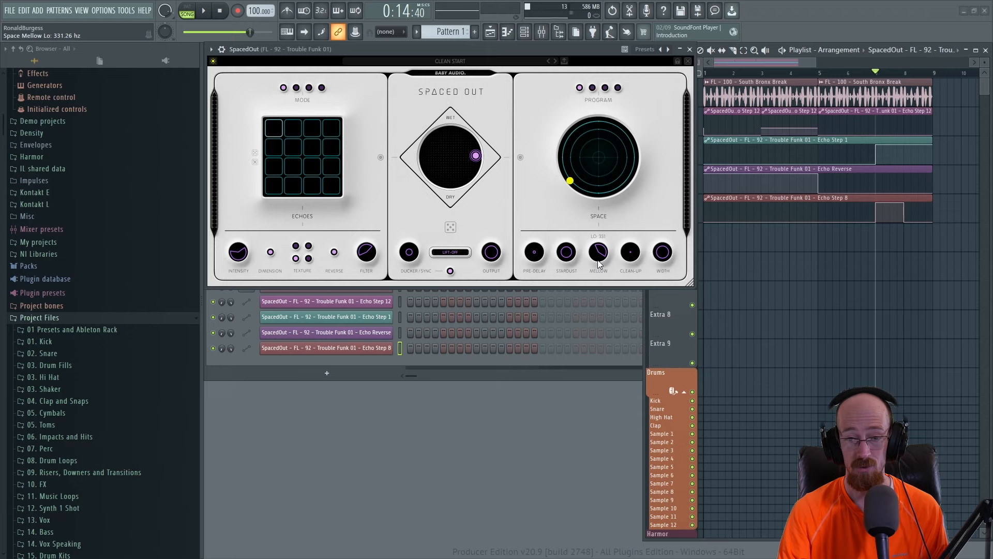
Move the Space pad dot to the upper left and pull the Echo/Space mix toward centre
drag(598, 252, 598, 260)
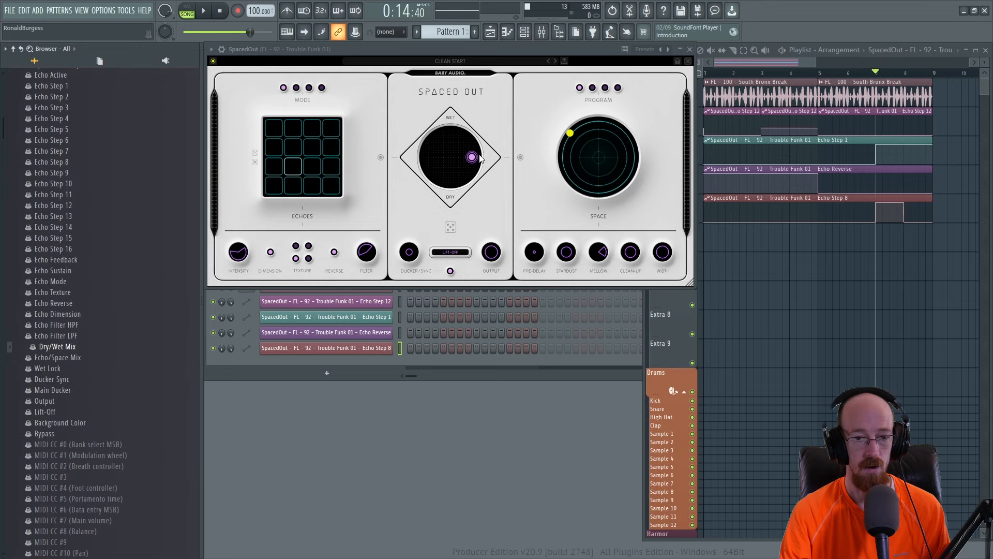
drag(472, 157, 463, 156)
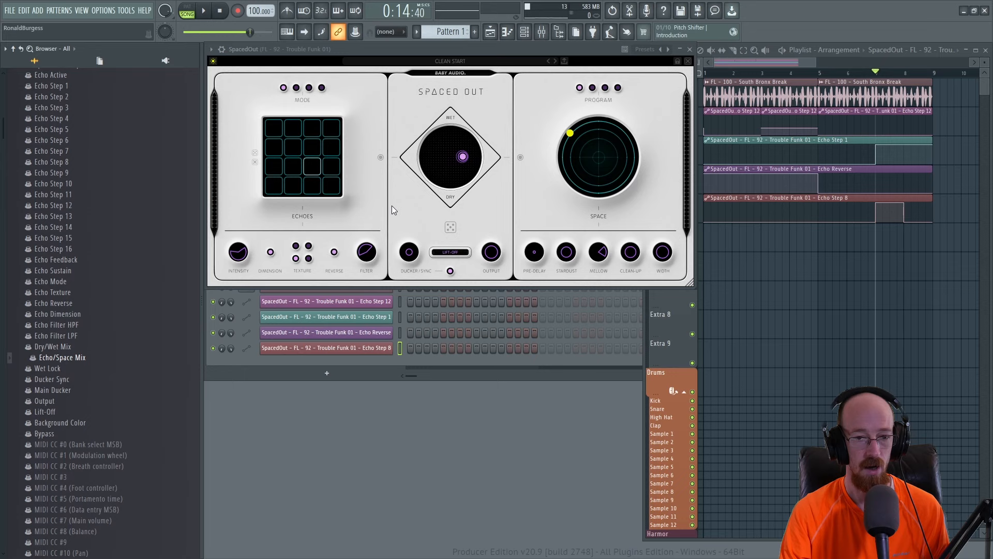